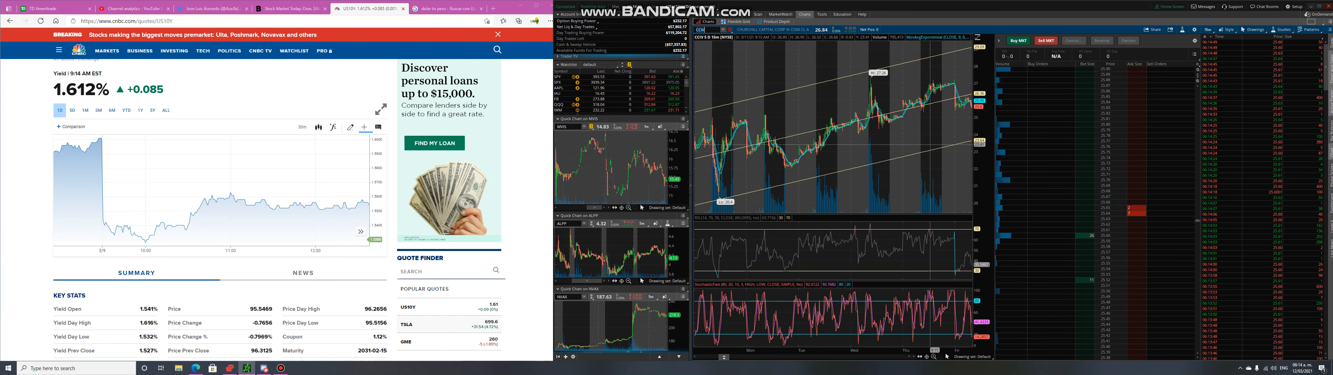
Show the main chart over a longer multi-day span, then bring up the Twitter profile with SPY posts
{"action": "left_click", "coordinate": [1205, 30]}
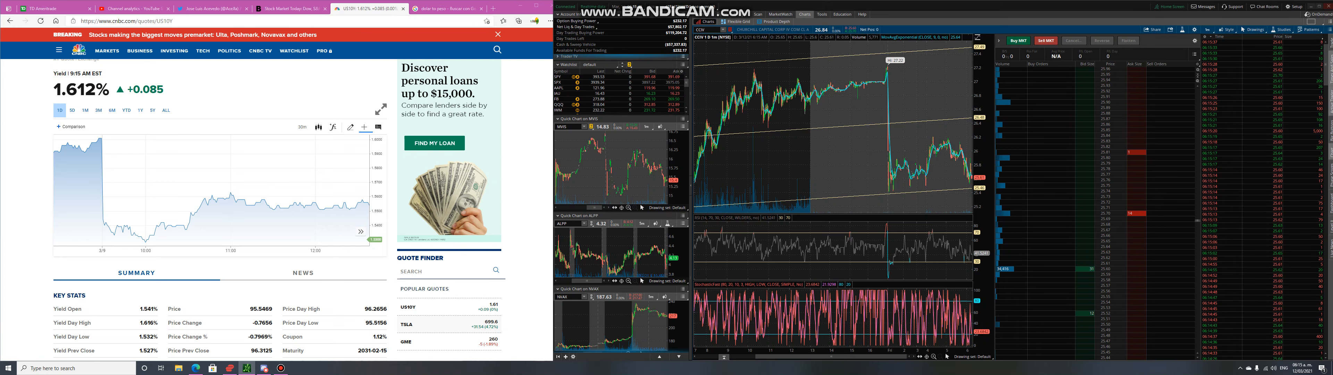
{"action": "left_click", "coordinate": [192, 8]}
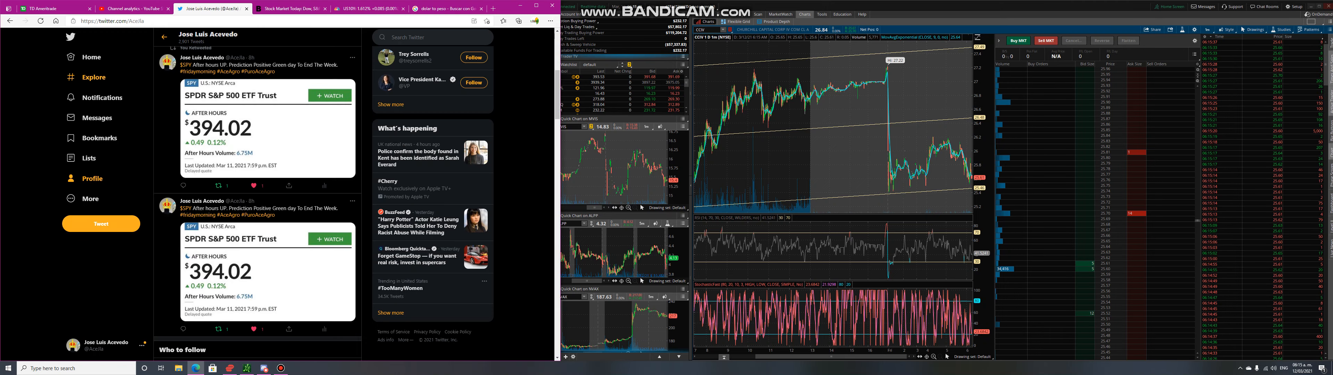